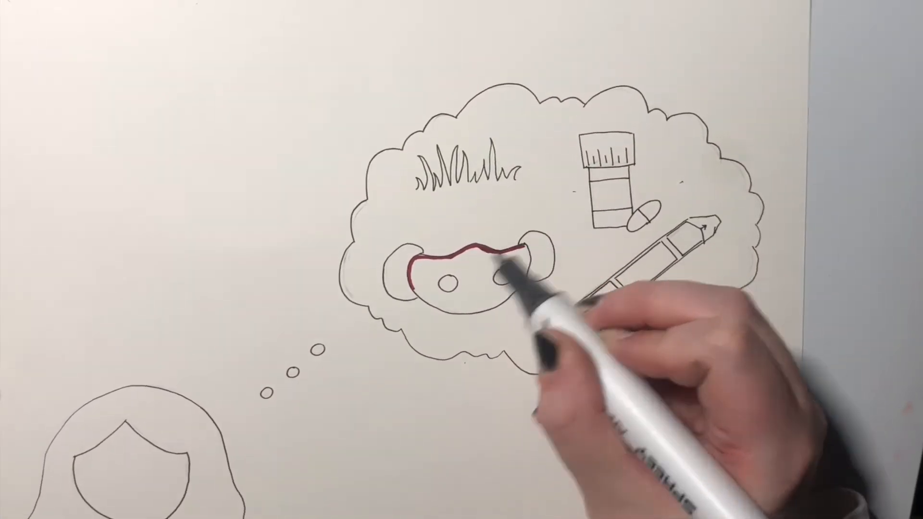
Trace a dark red outline along the face mask's inner edge and both round holes
{"action": "left_click_drag", "start_coordinate": [513, 288], "coordinate": [494, 288]}
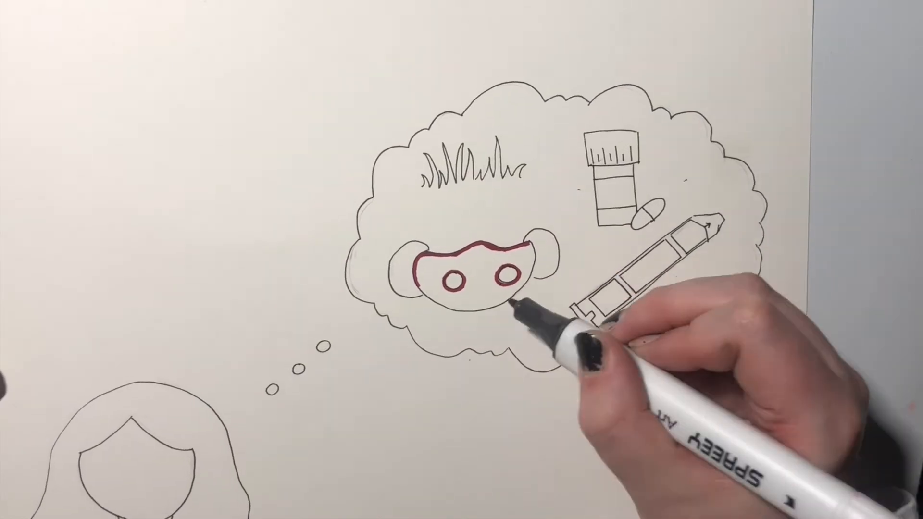